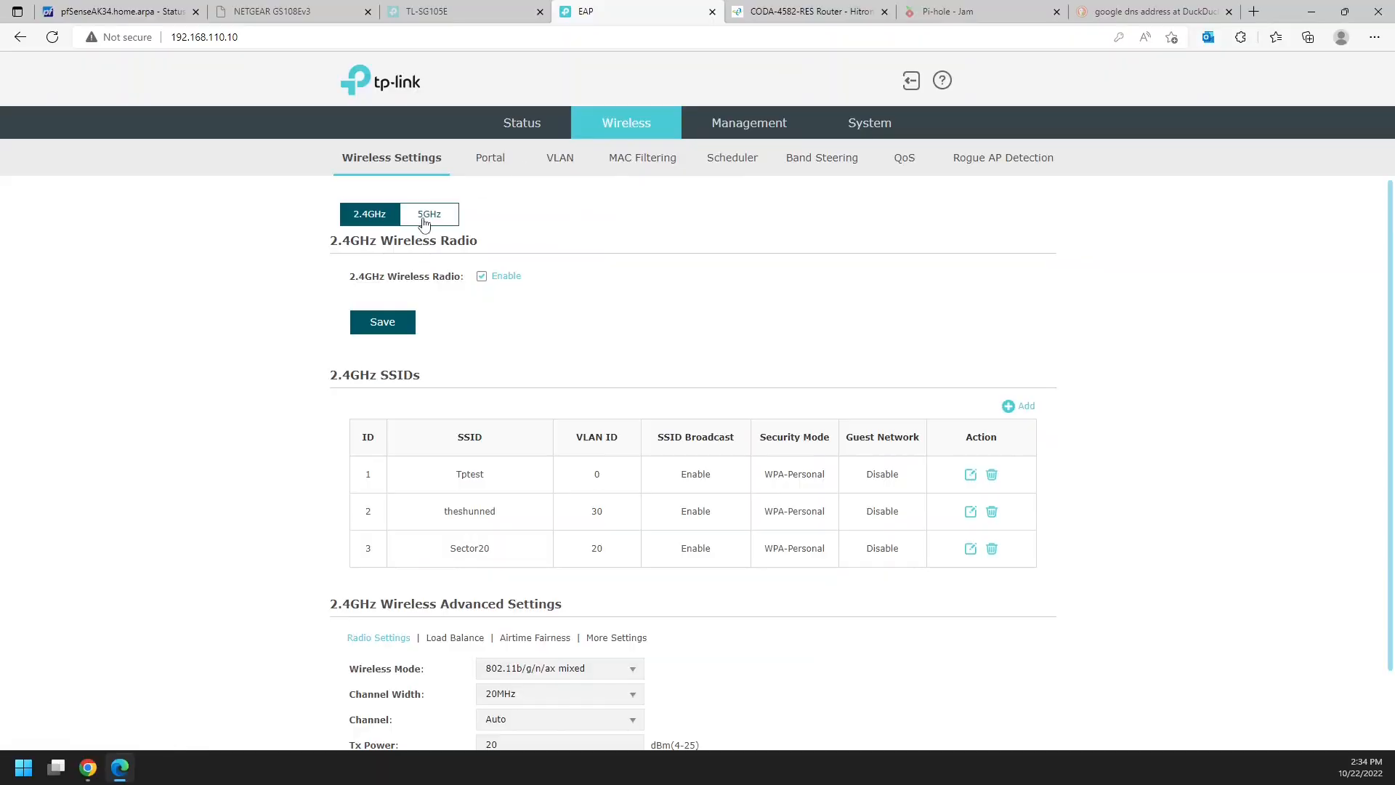
Open the 5GHz radio settings and save them with the 5GHz radio enabled
{"action": "left_click", "coordinate": [429, 214]}
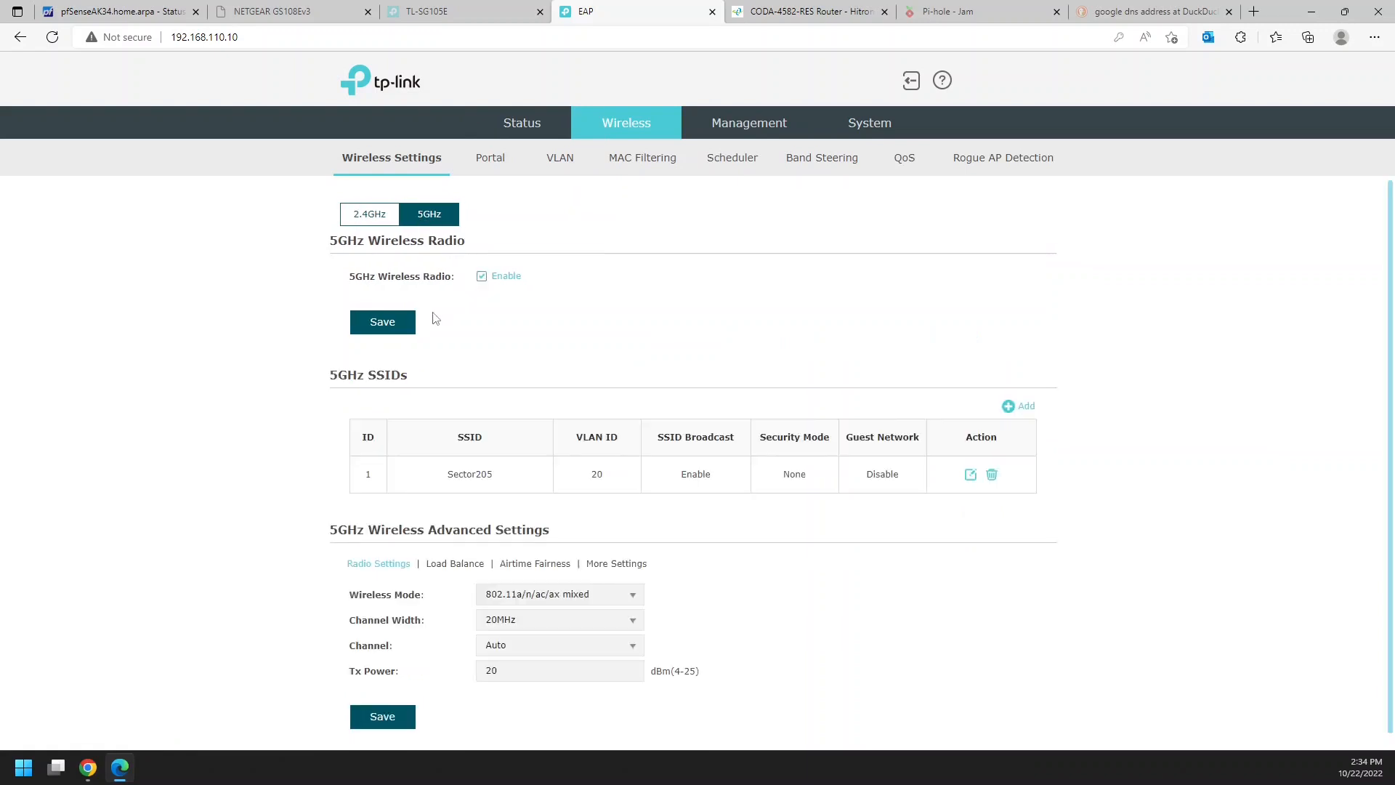
{"action": "left_click", "coordinate": [382, 321]}
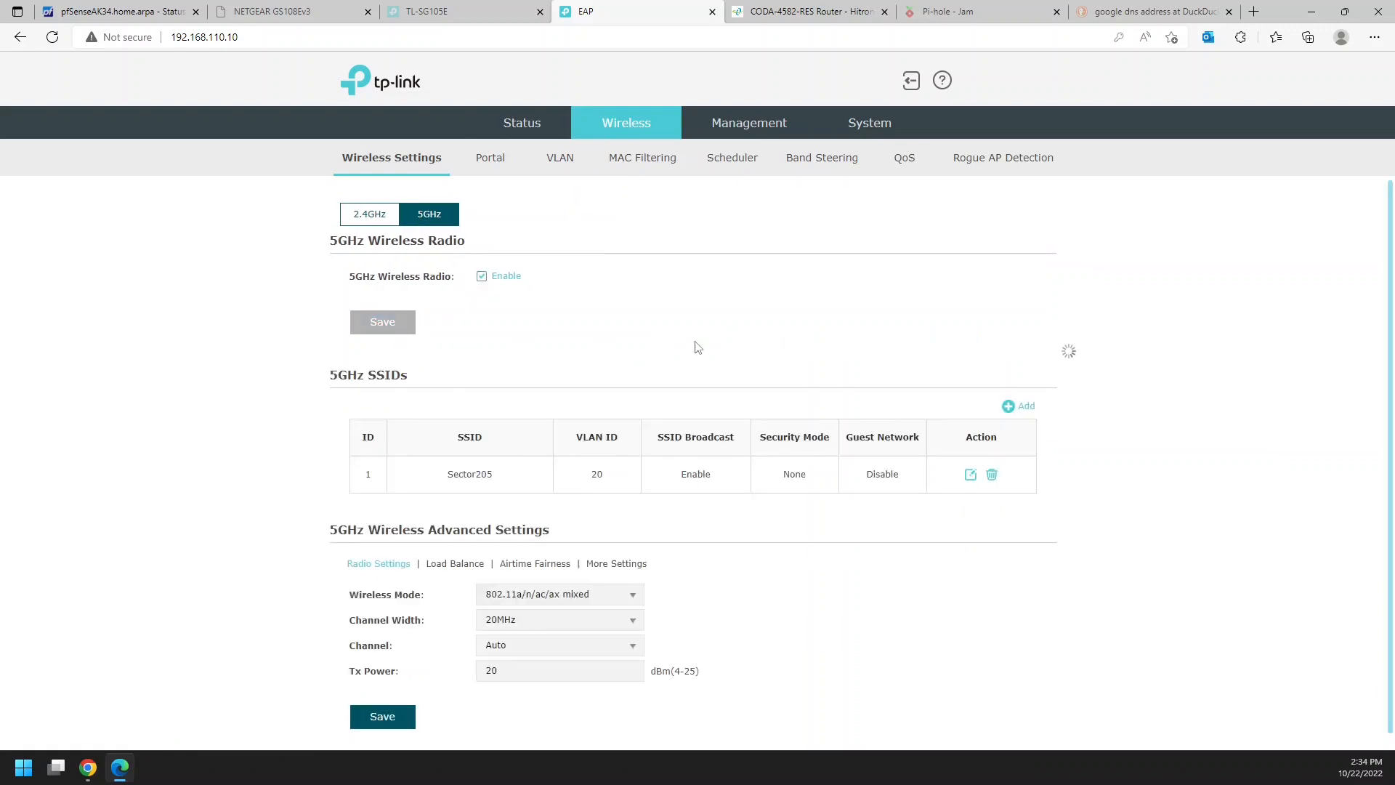
{"action": "left_click", "coordinate": [288, 11]}
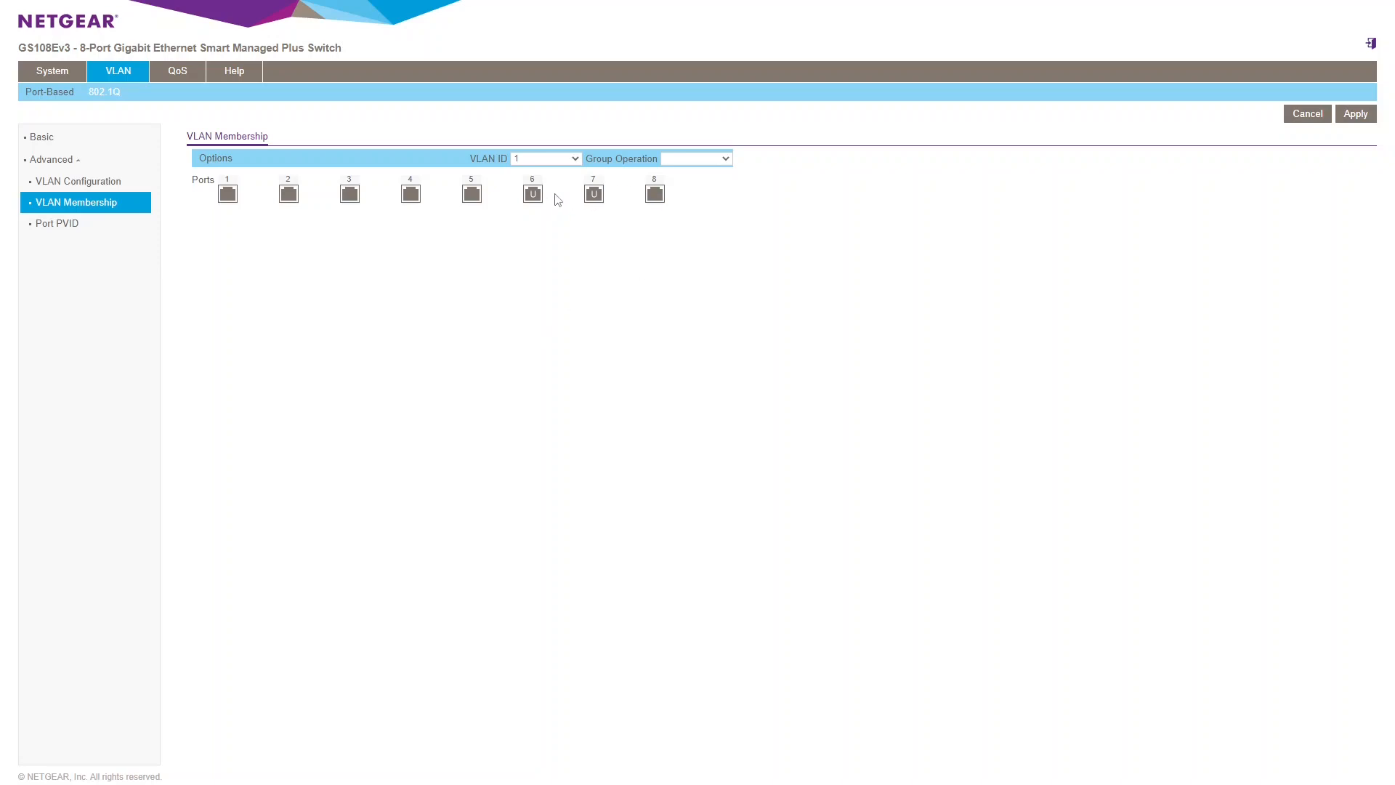
{"action": "left_click", "coordinate": [572, 158]}
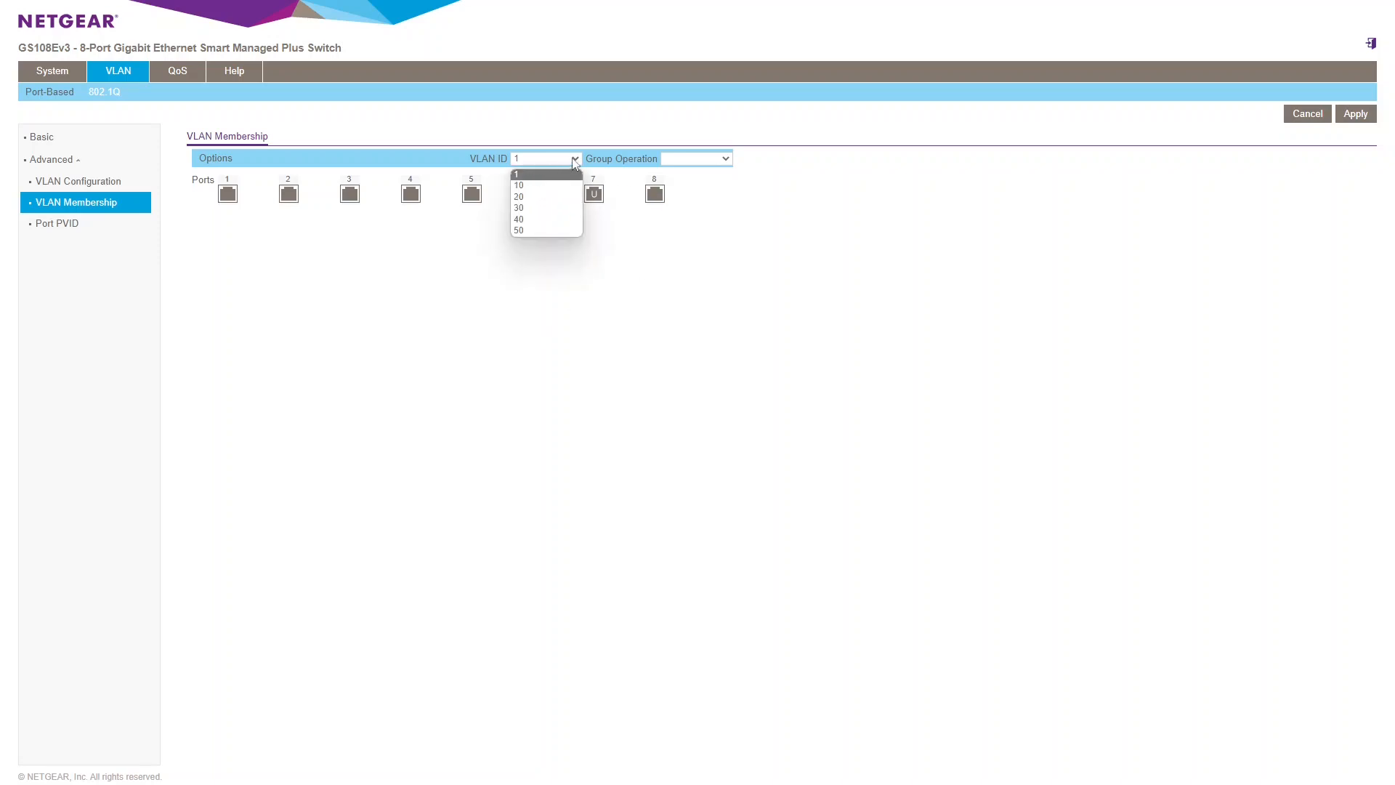
{"action": "left_click", "coordinate": [516, 173]}
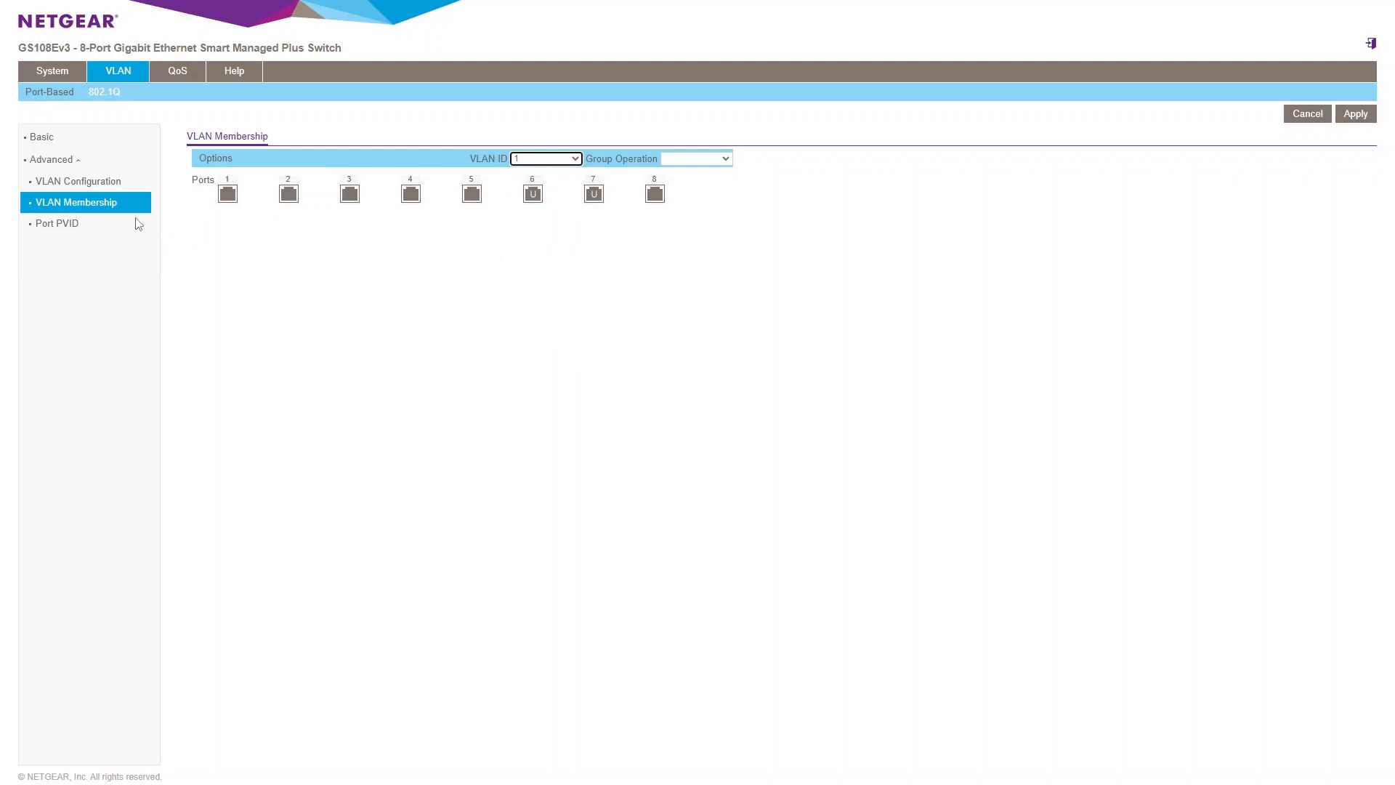
{"action": "left_click", "coordinate": [436, 12]}
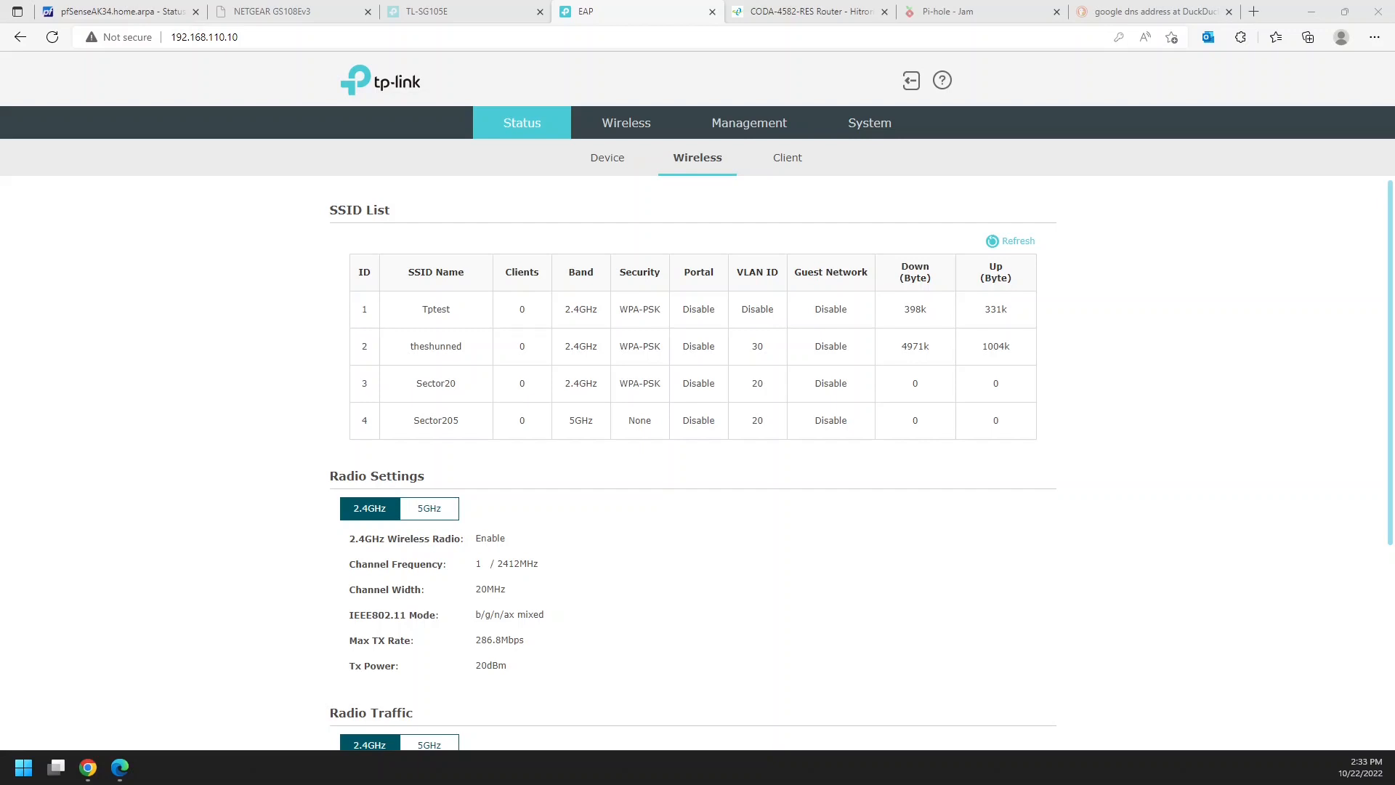
{"action": "mouse_move", "coordinate": [579, 514]}
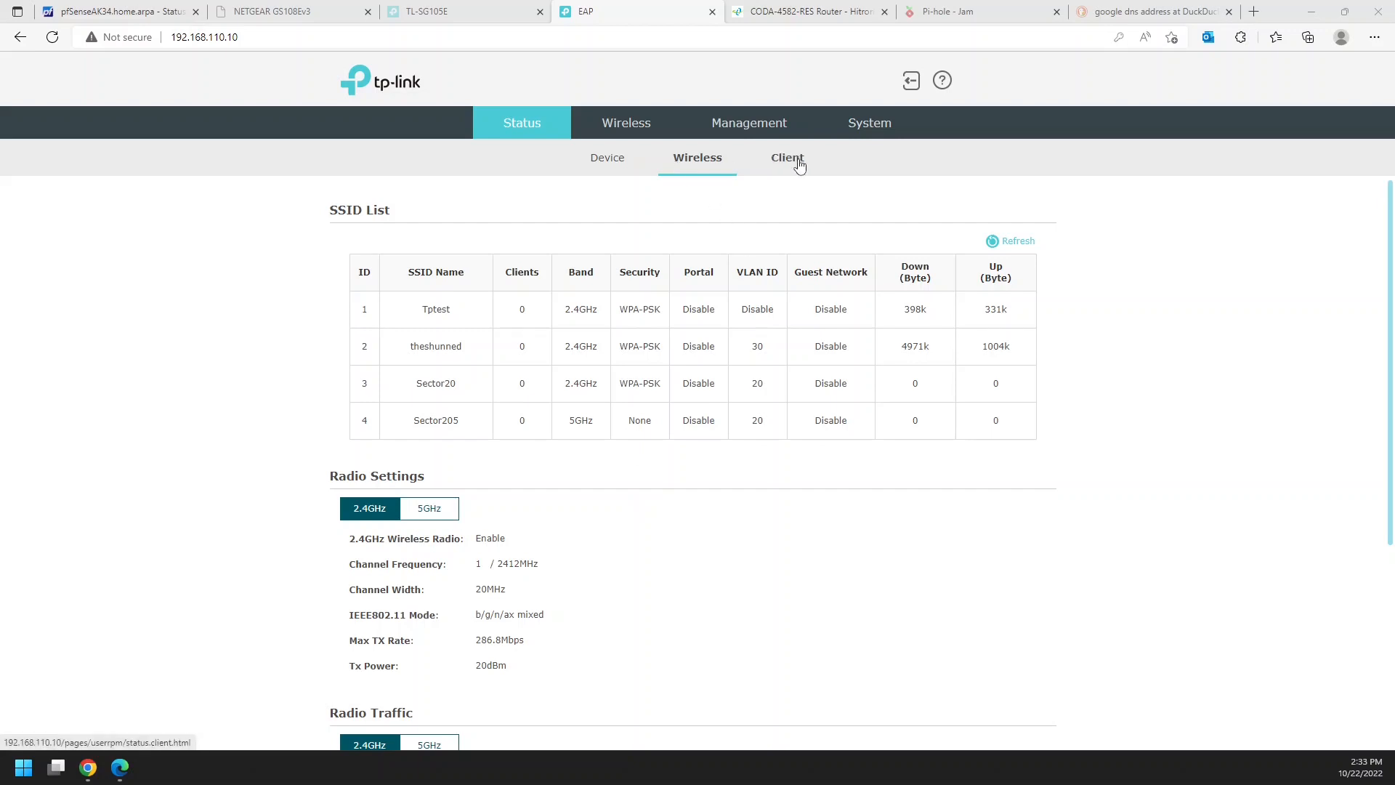
Return to the 5GHz wireless settings, where Sector205 remains on VLAN 20
{"action": "left_click", "coordinate": [625, 123]}
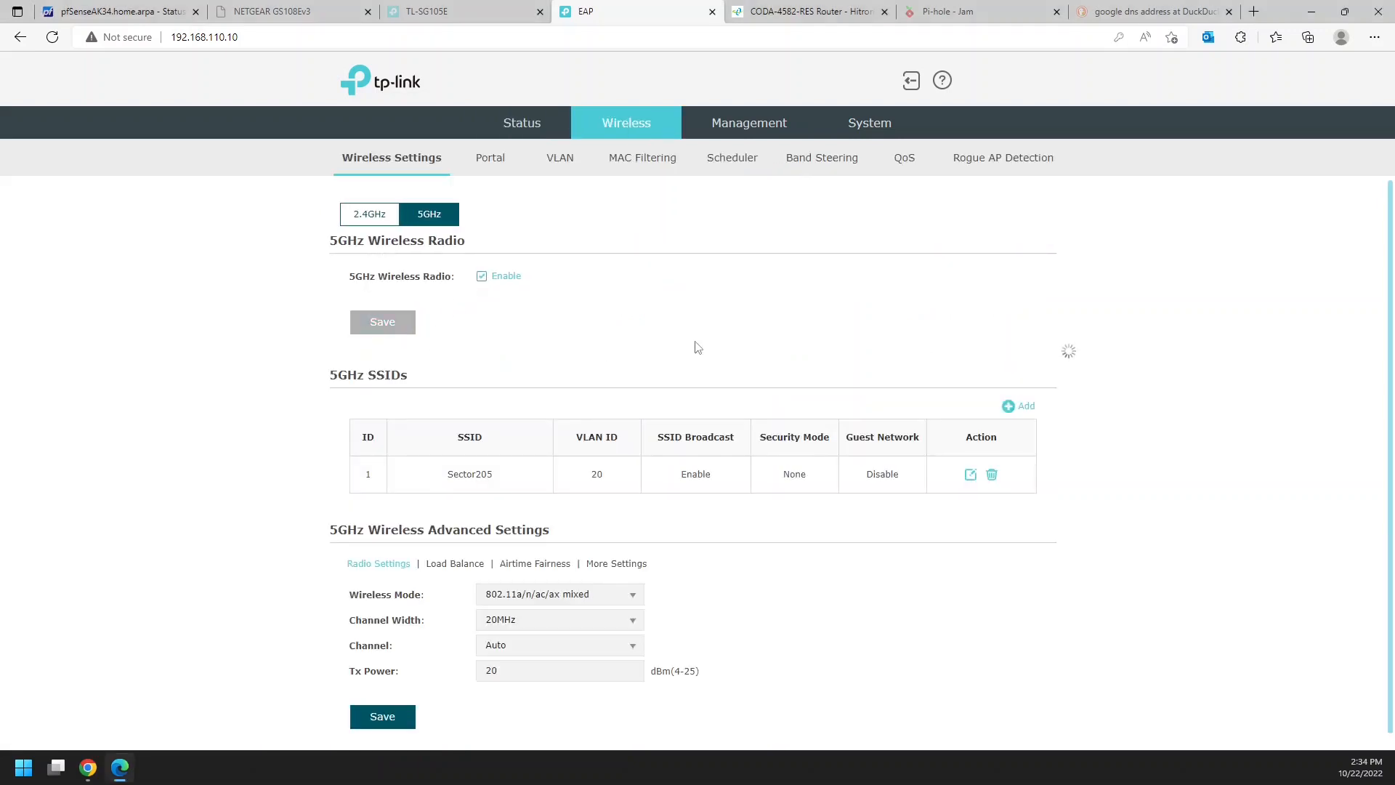